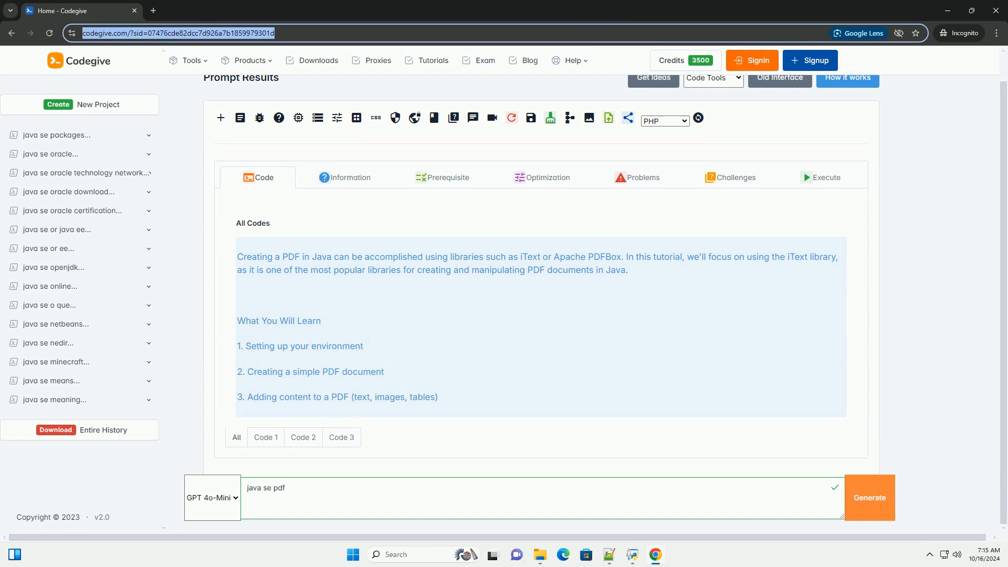
pyautogui.scroll(-3)
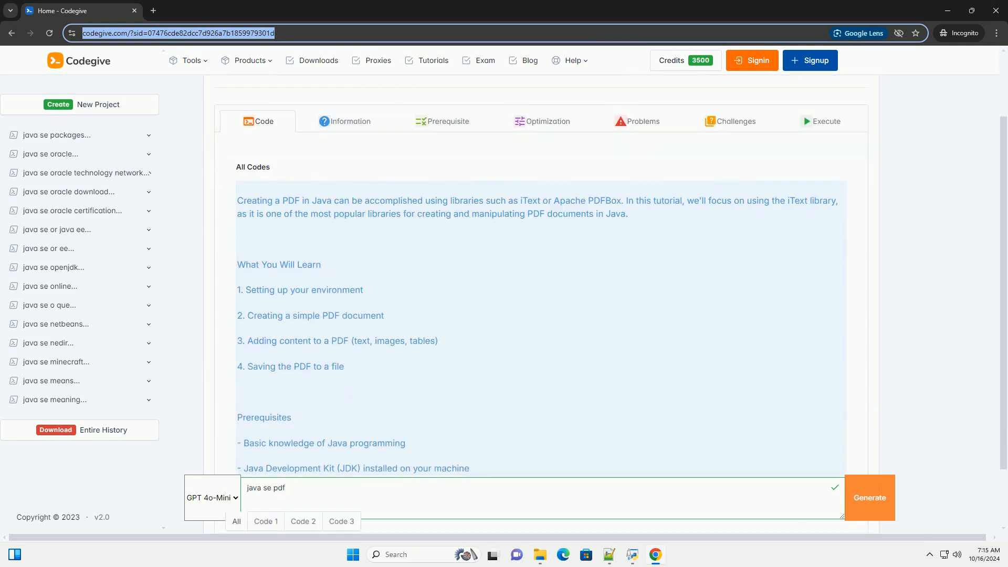
pyautogui.scroll(-3)
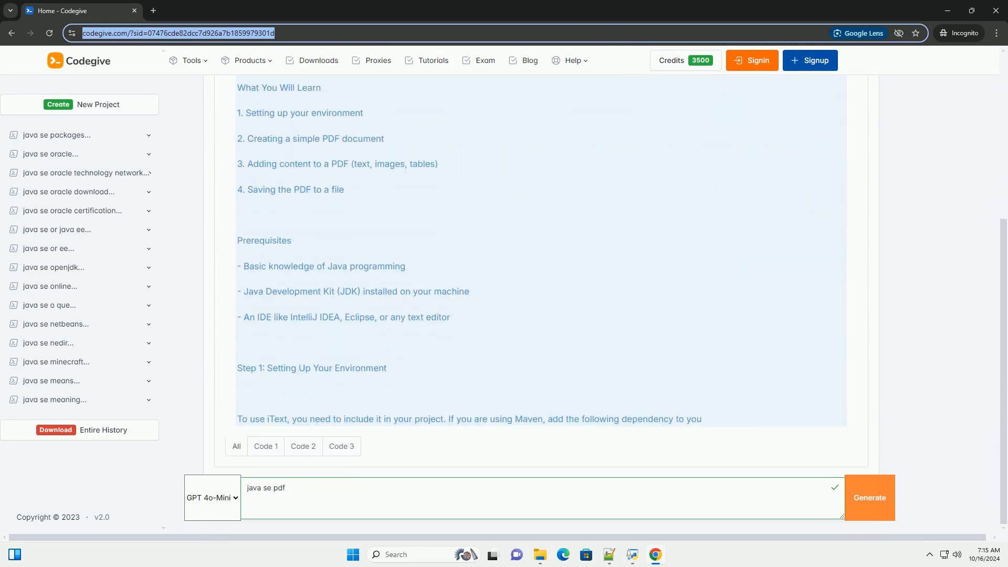
pyautogui.scroll(-3)
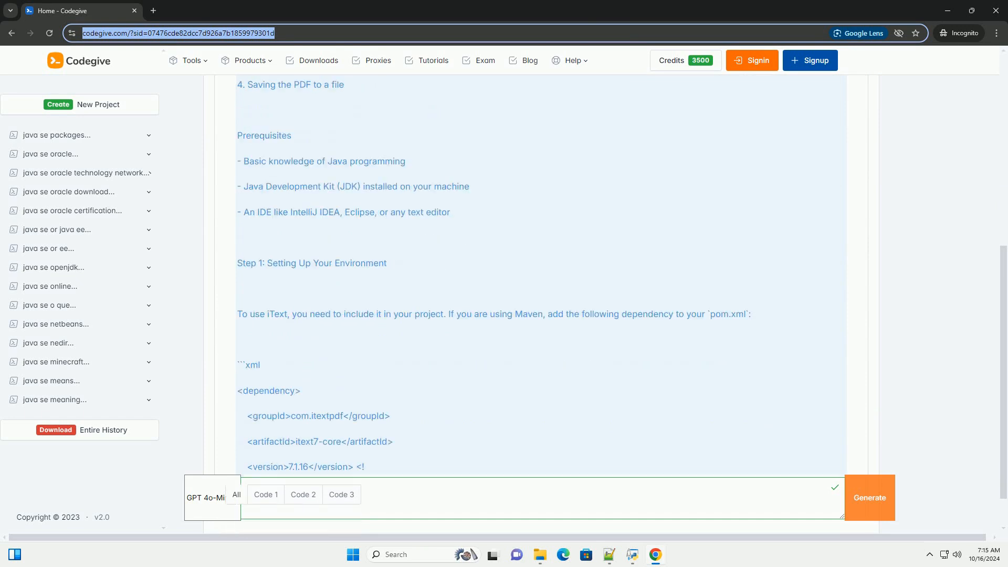
pyautogui.scroll(-3)
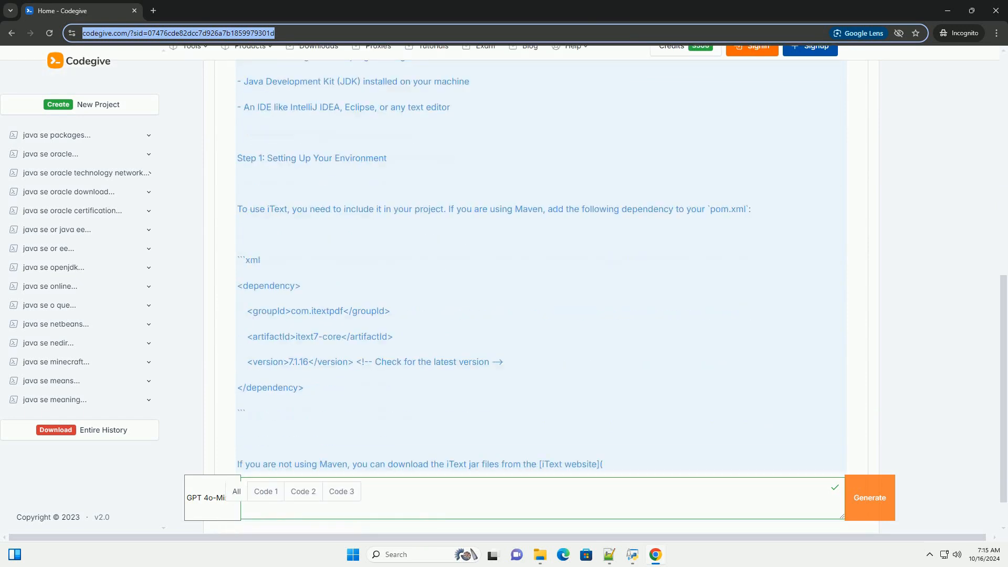
pyautogui.scroll(-3)
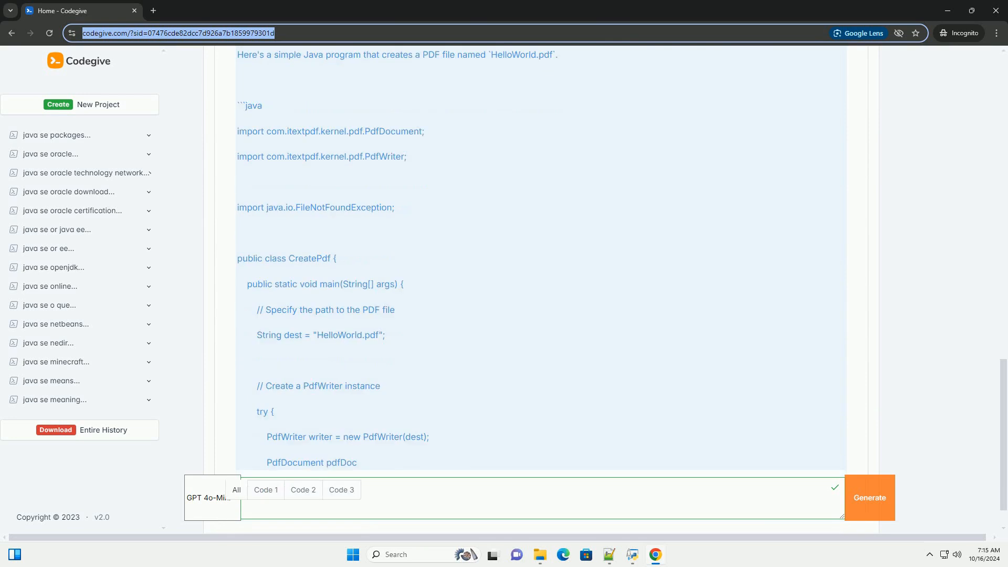
pyautogui.write('java se pdf')
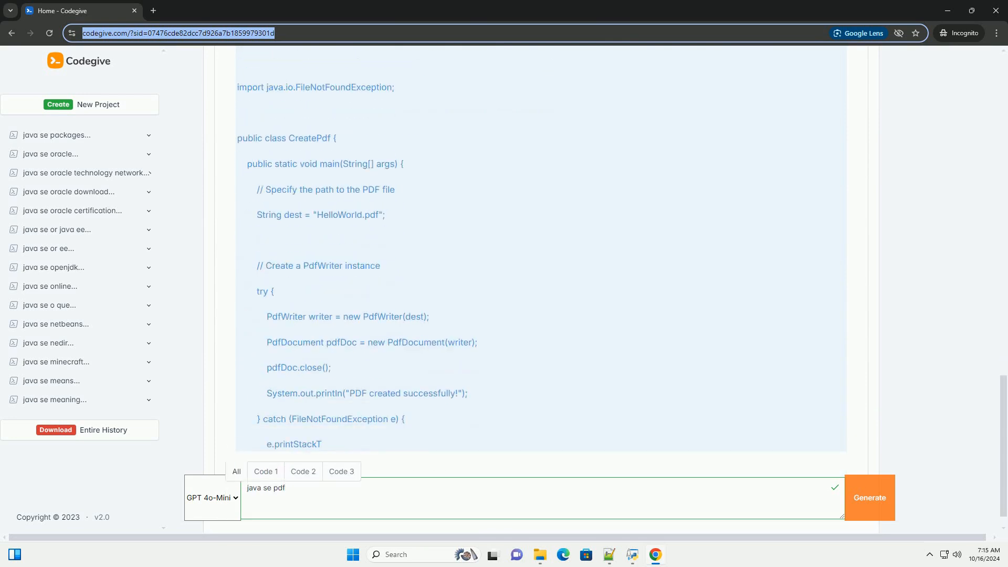
pyautogui.scroll(-3)
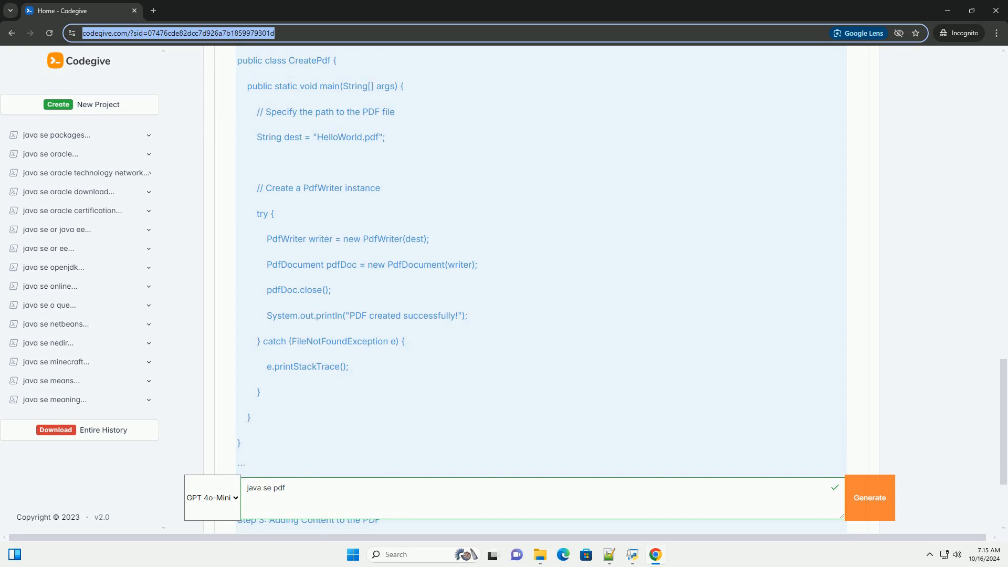
pyautogui.scroll(-3)
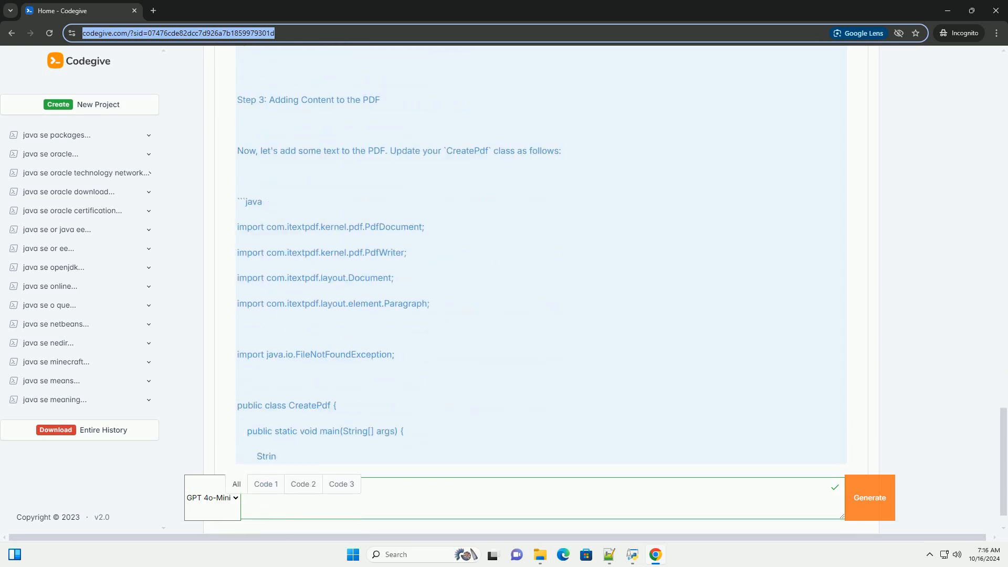
pyautogui.scroll(-3)
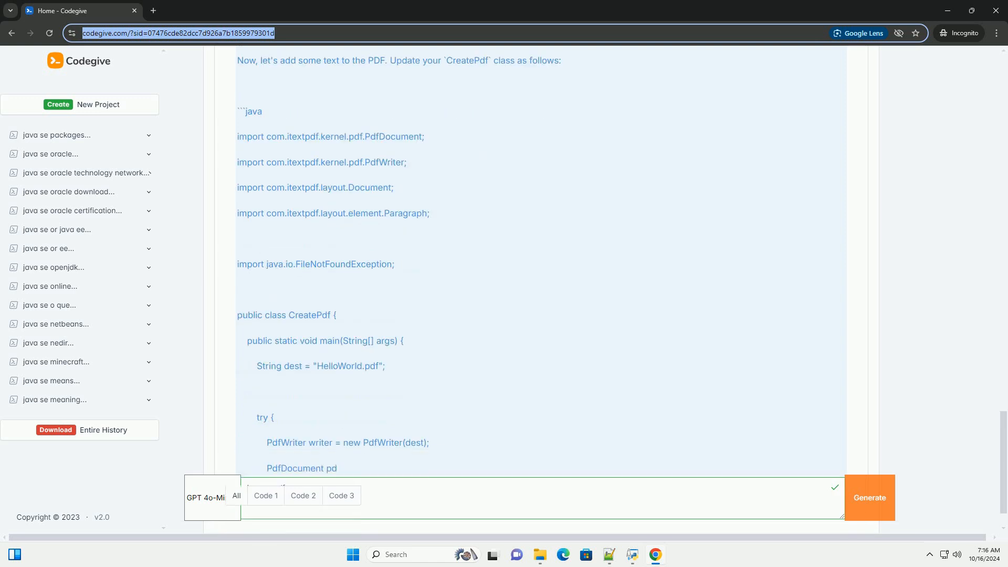
pyautogui.scroll(-3)
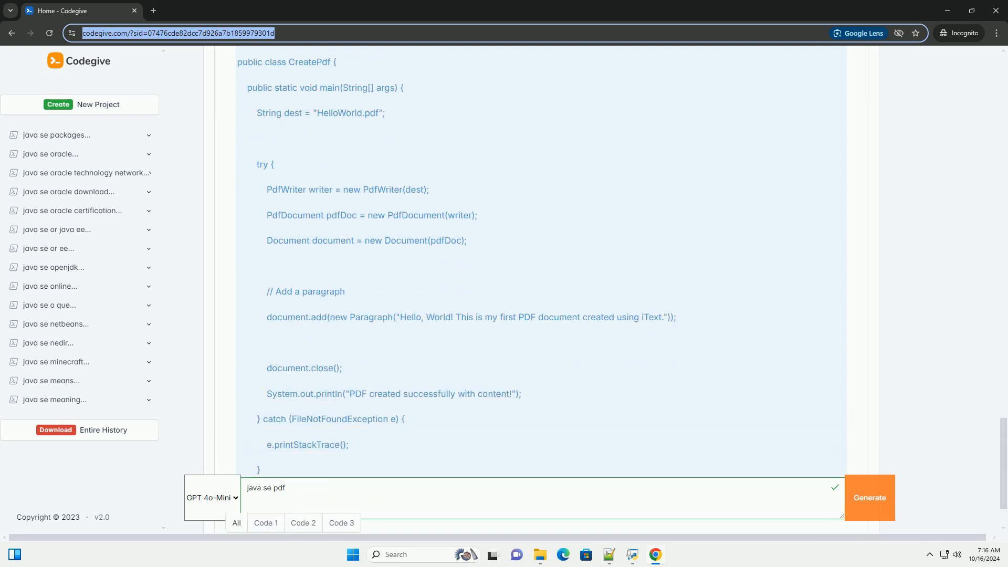
pyautogui.scroll(-3)
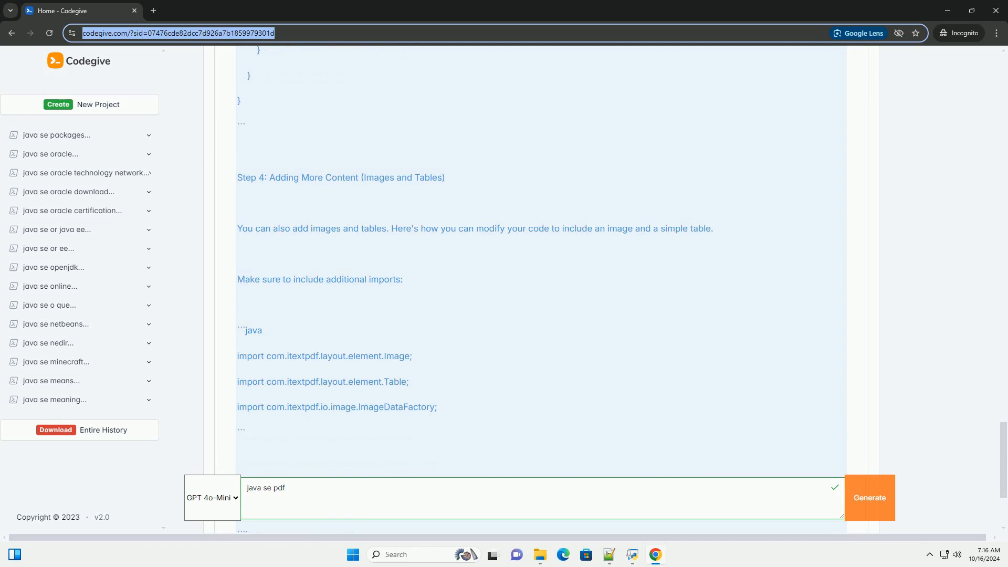
pyautogui.scroll(-3)
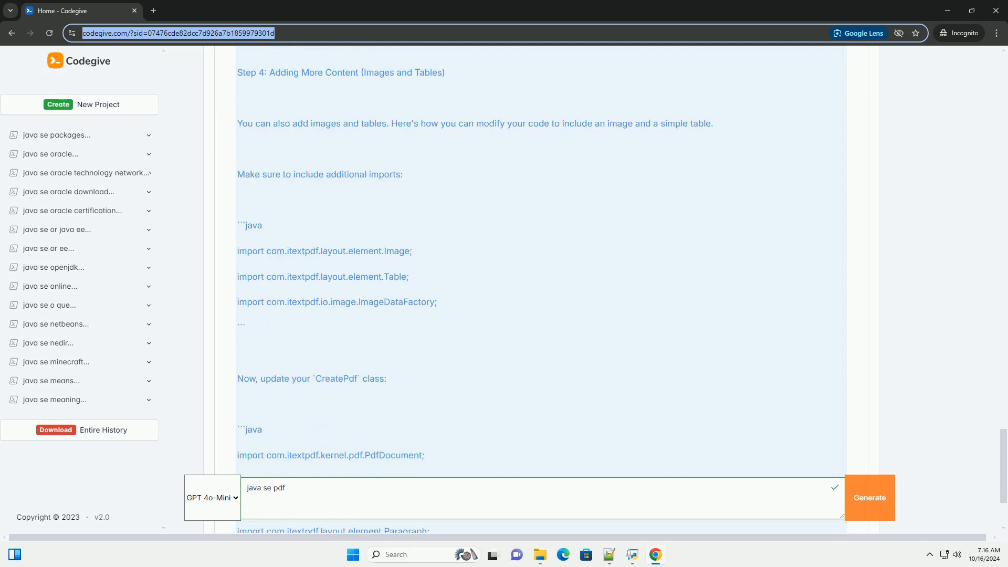
pyautogui.scroll(-3)
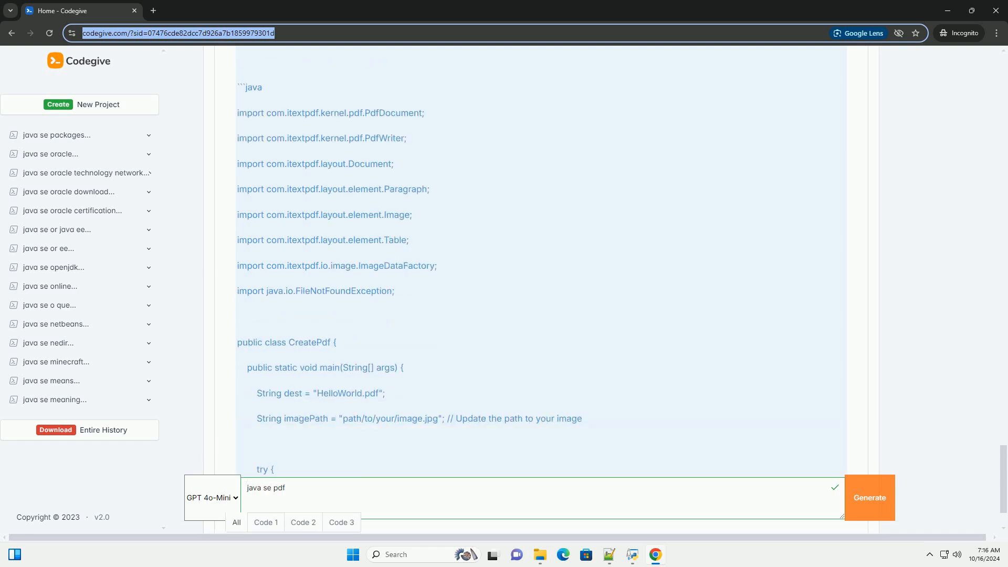
pyautogui.scroll(-3)
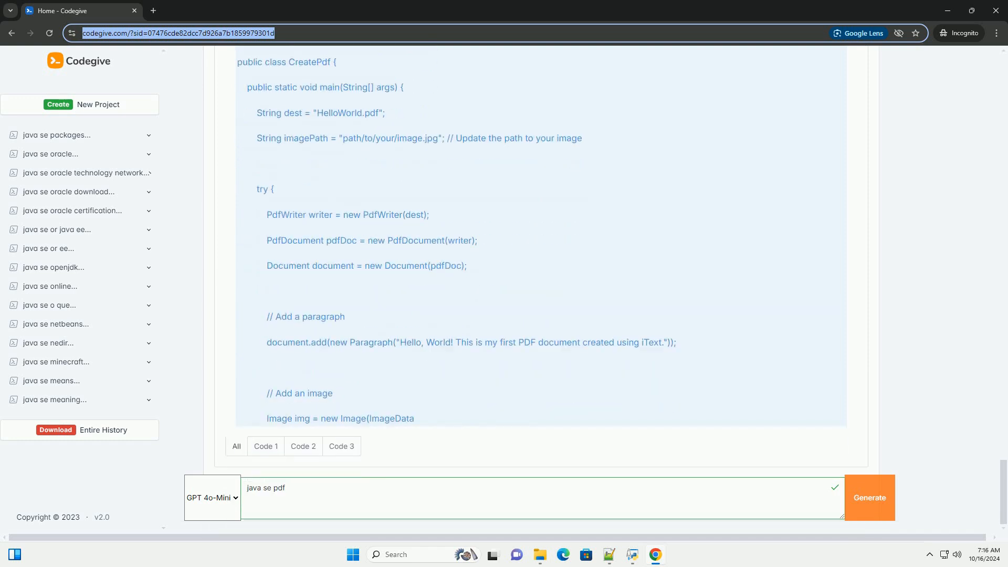
pyautogui.scroll(-3)
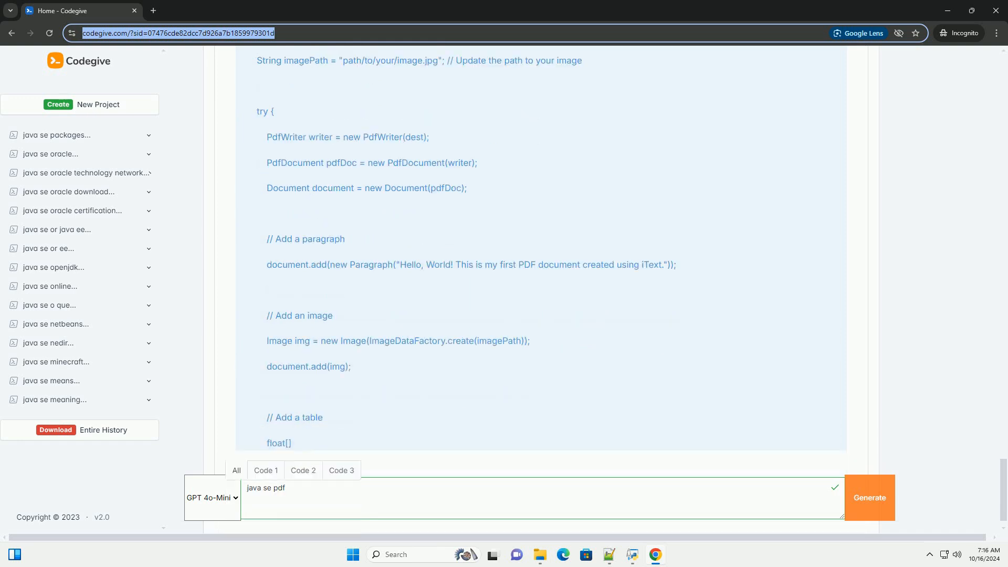
pyautogui.scroll(-3)
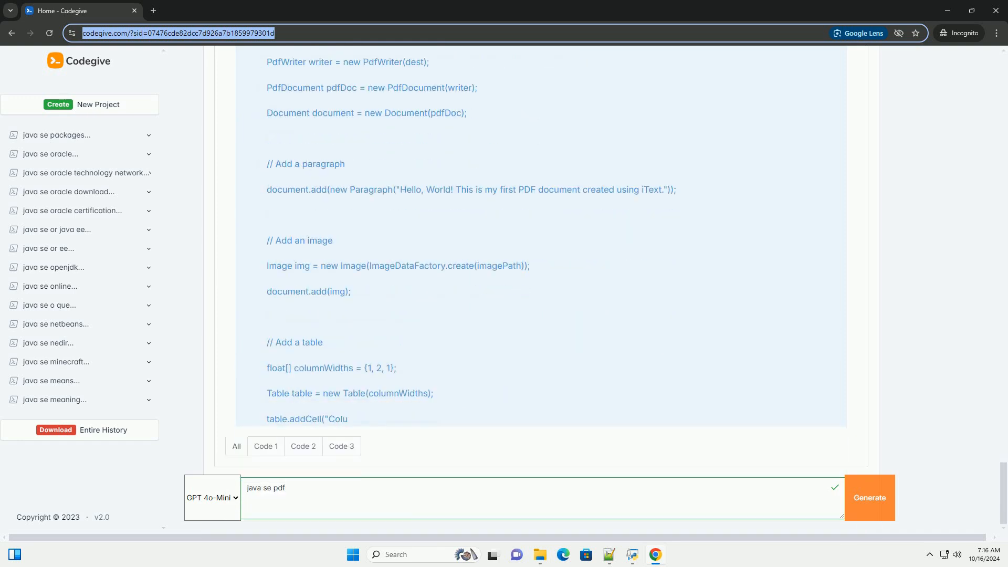